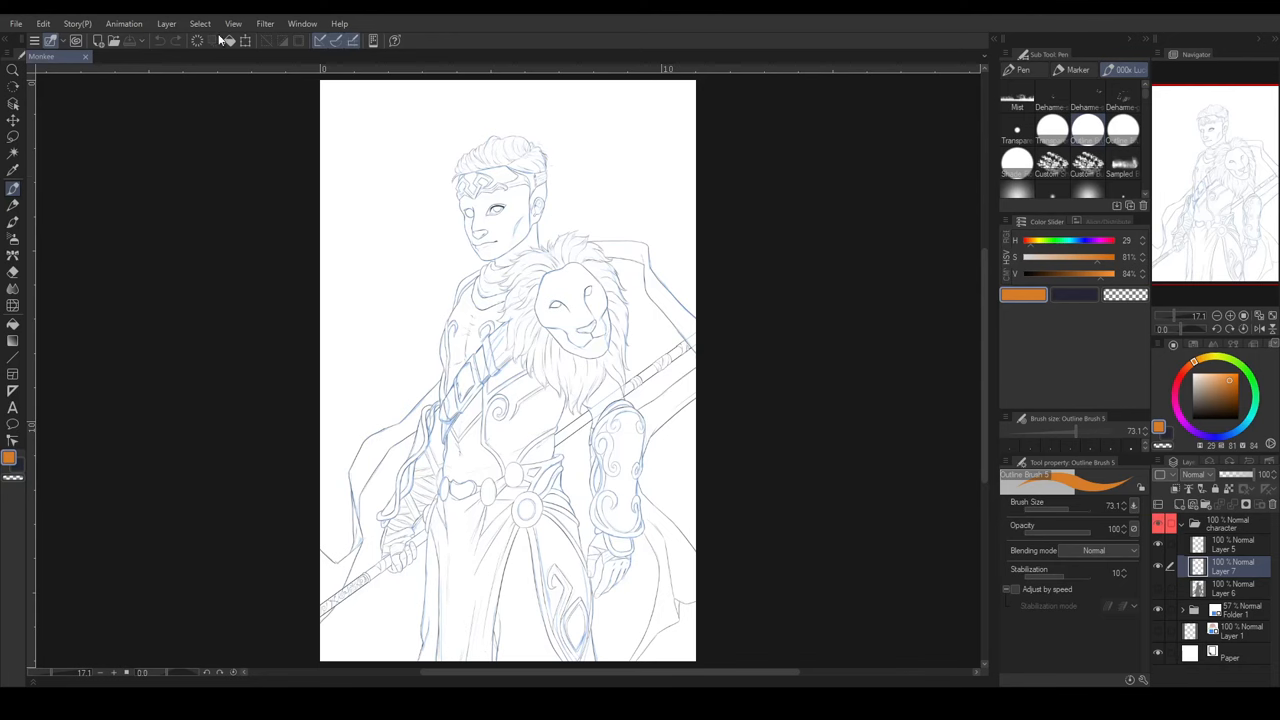
- Locate Quick Mask in the Select menu, close it, then open the File menu
click(200, 23)
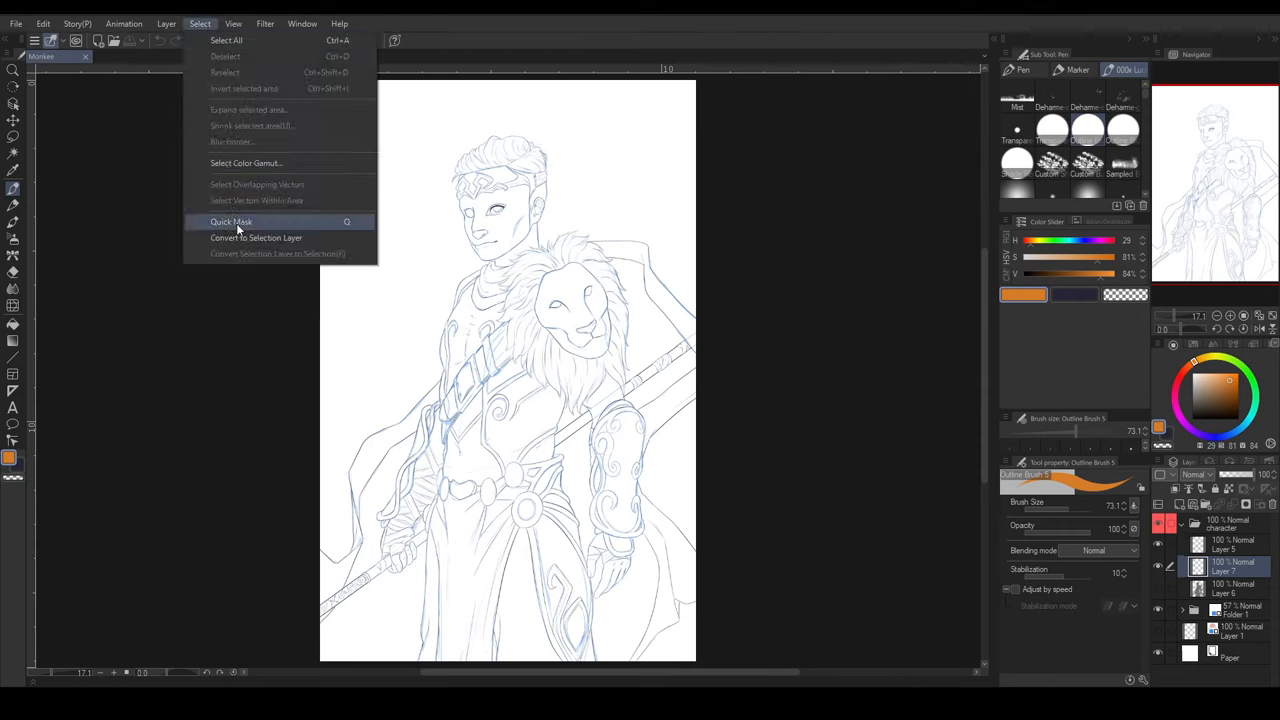
click(231, 221)
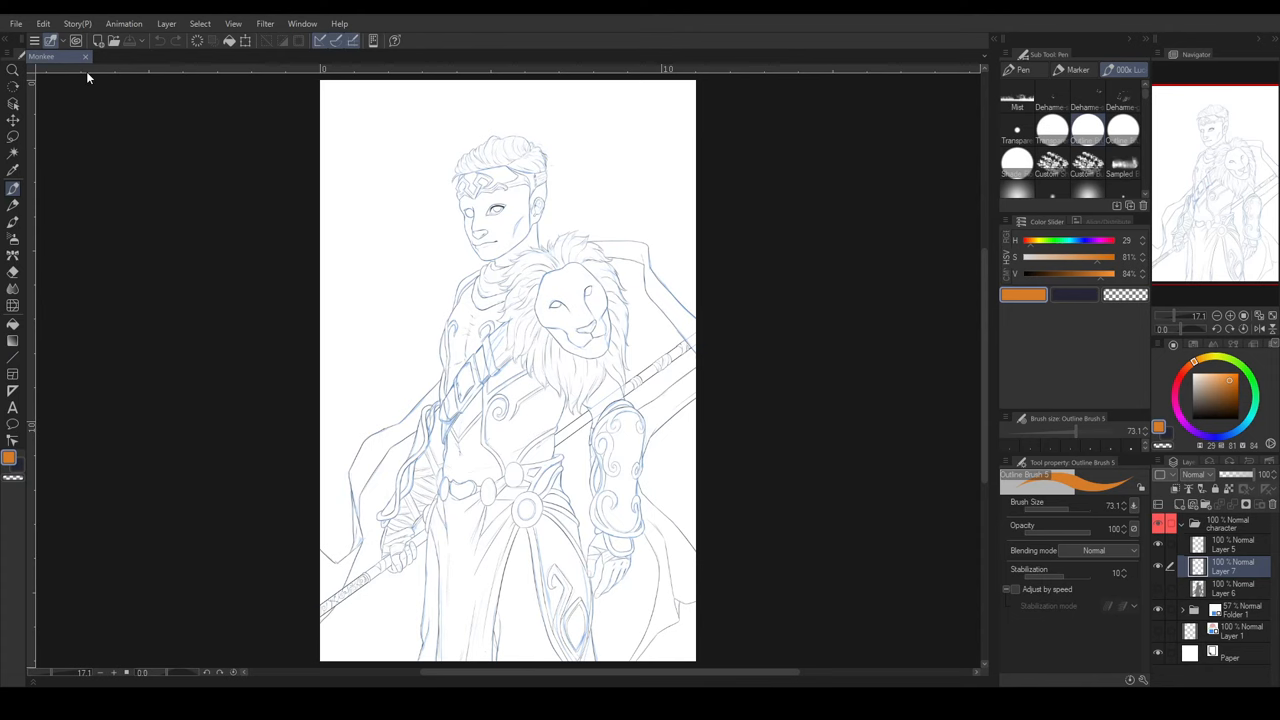
click(16, 23)
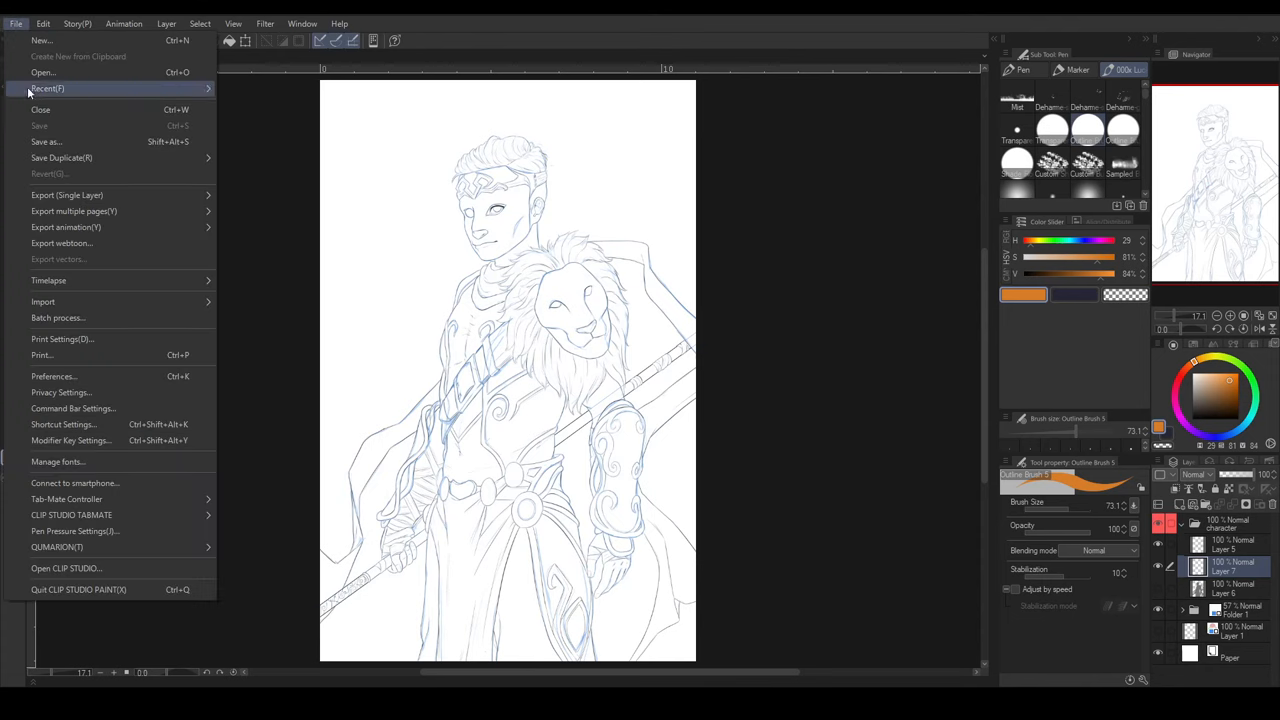
- Open Shortcut Settings, expand the Select category and view the Quick Mask shortcut
click(63, 424)
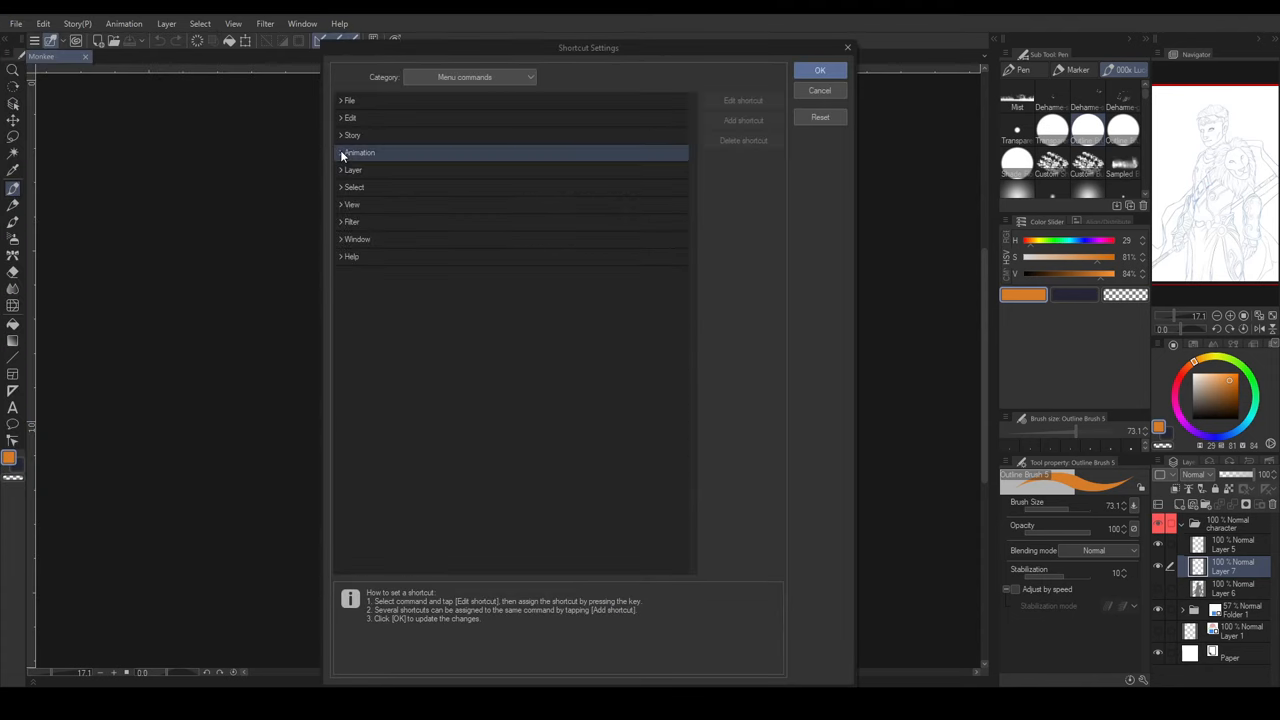
click(354, 187)
text(Q)
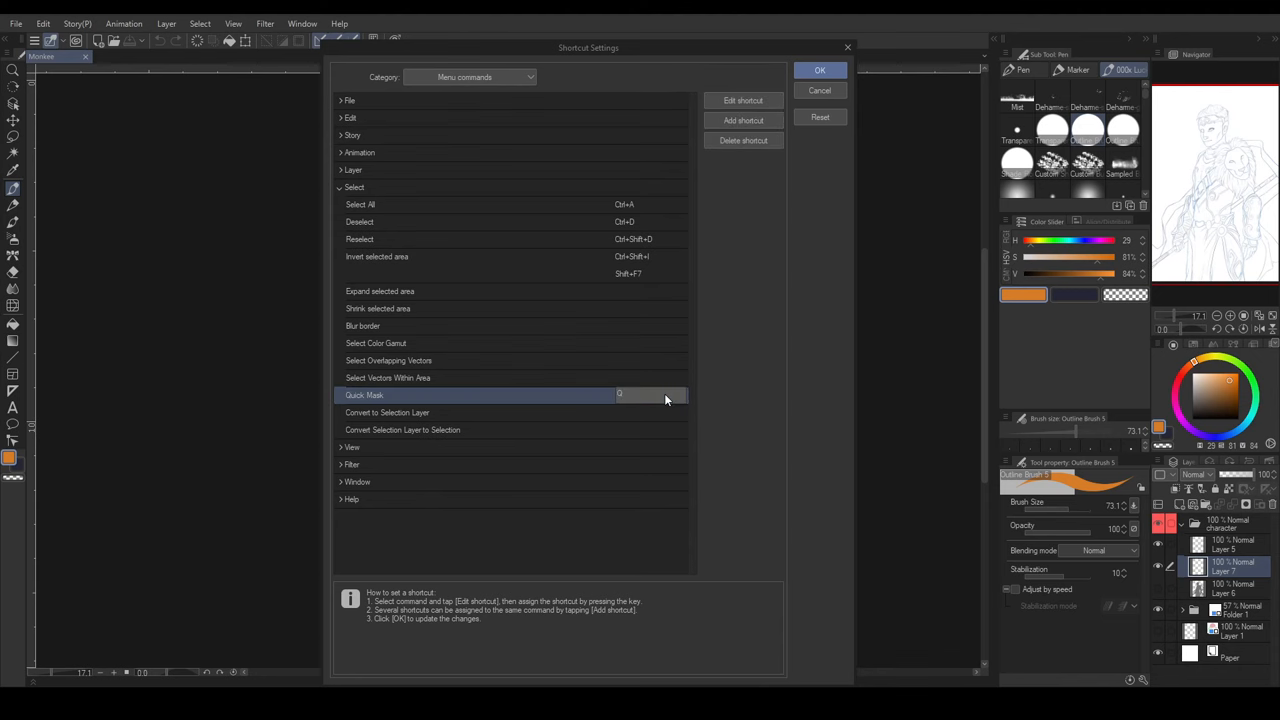
click(819, 70)
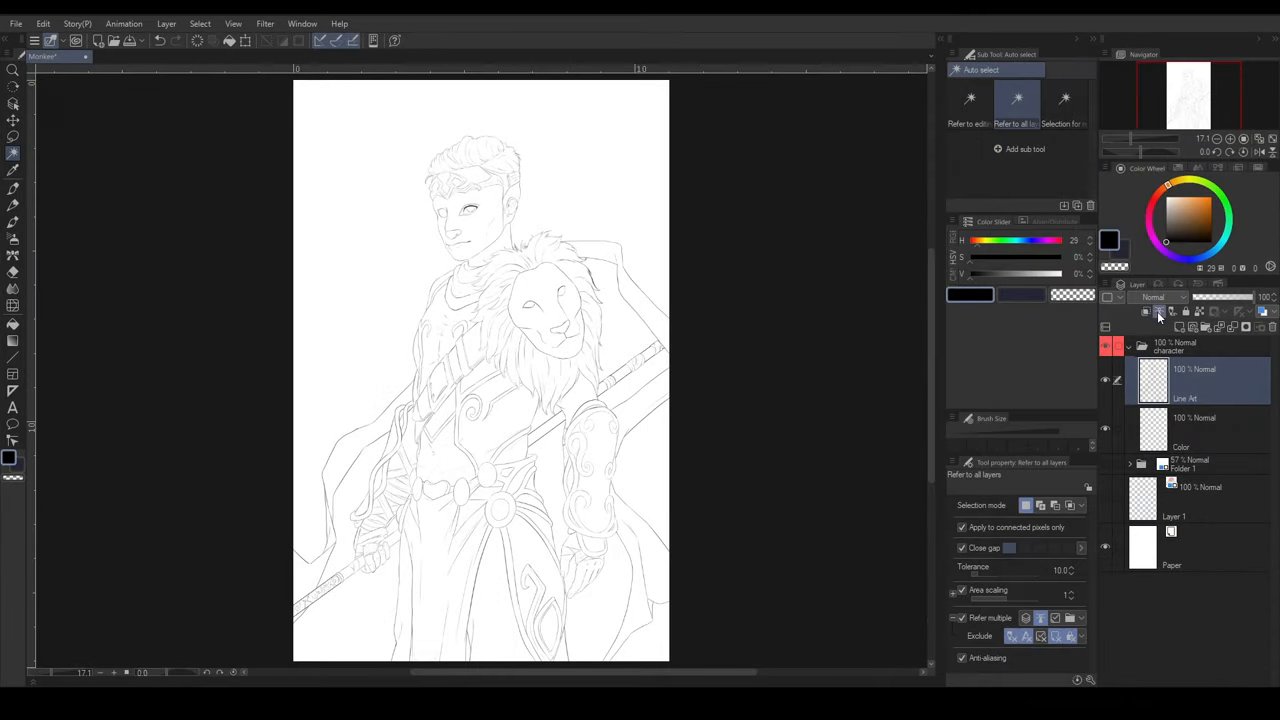
- Make the Color layer the active working layer
click(1195, 430)
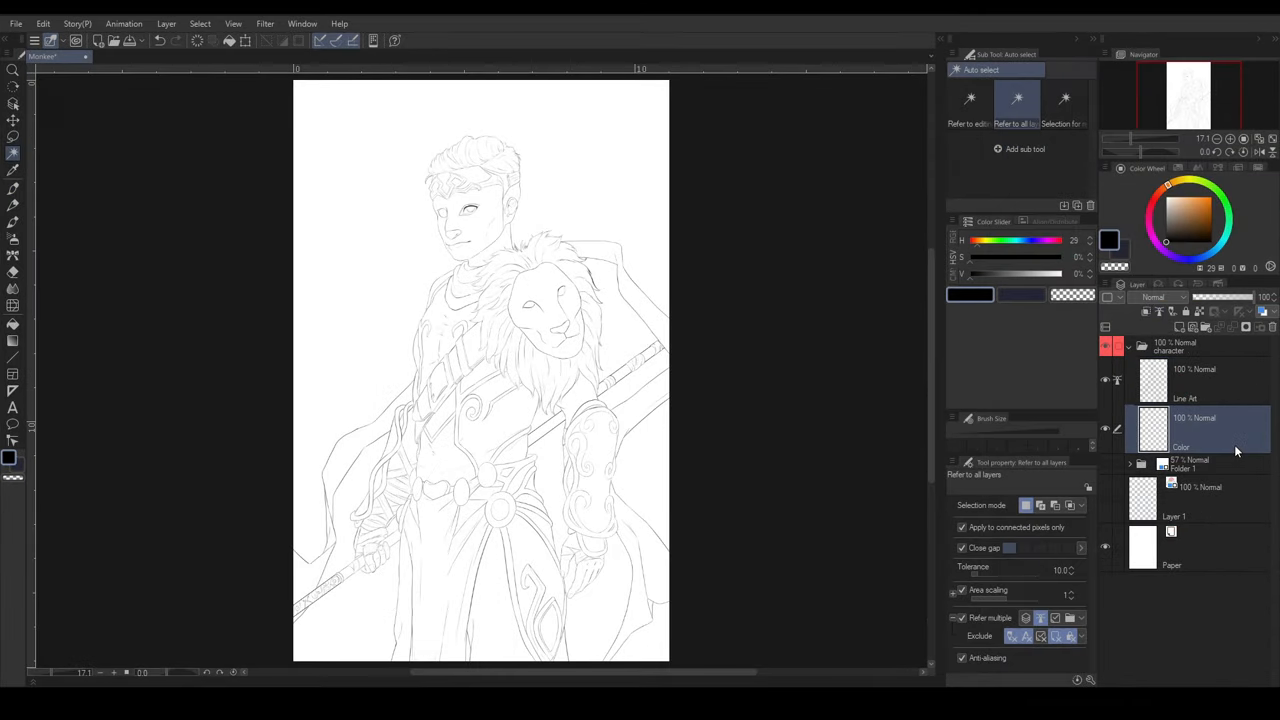
mouse_move(14, 153)
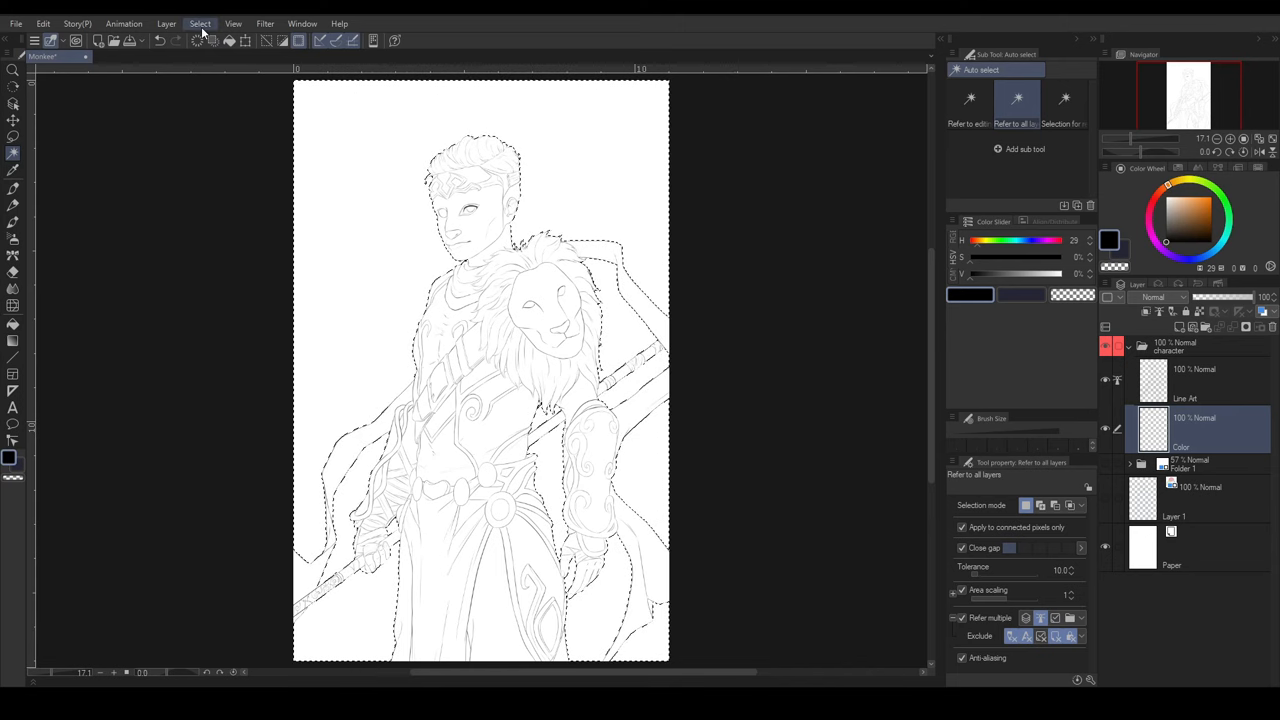
- Invert the background selection onto the character and preview it with Quick Mask (Q)
click(199, 23)
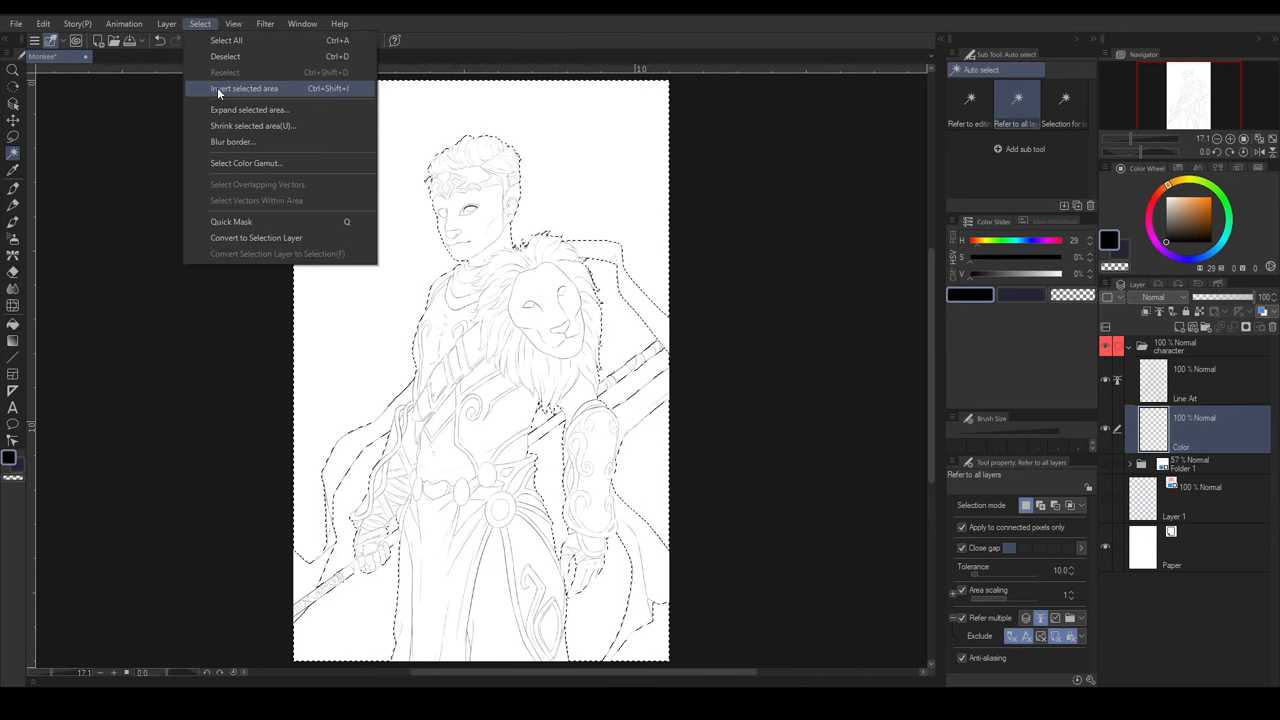
click(243, 88)
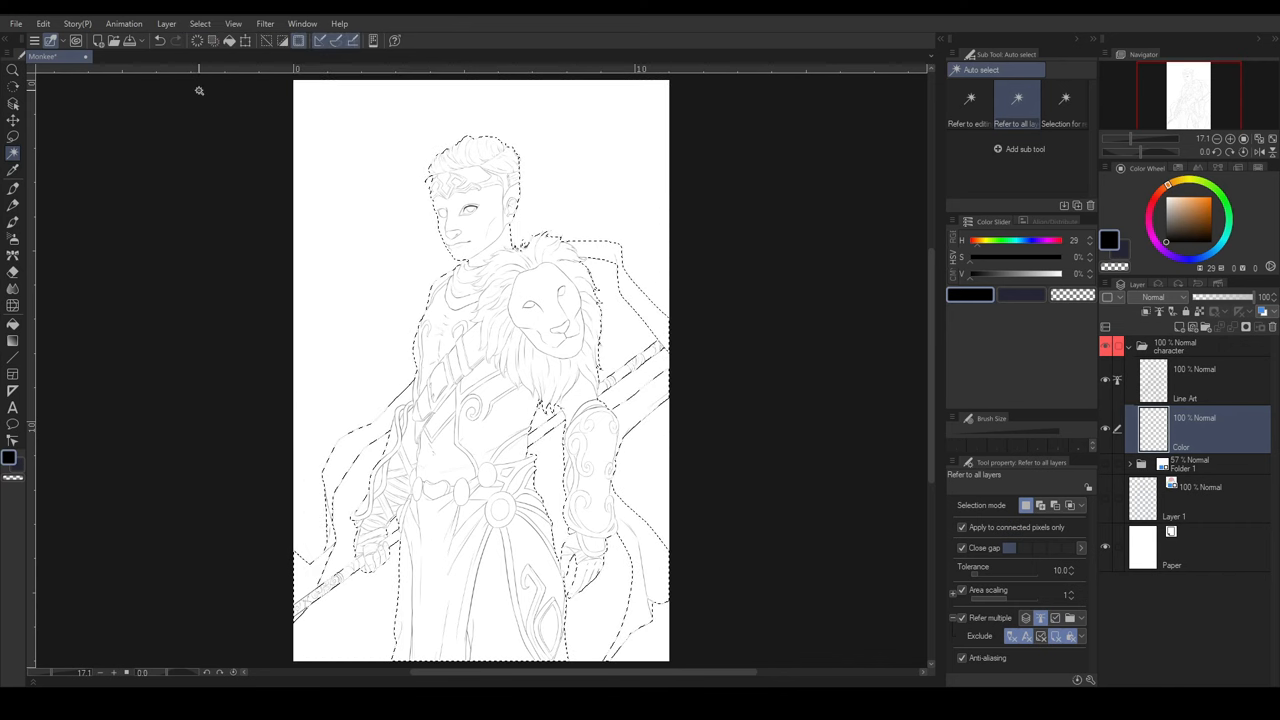
key(ctrl+shift+i)
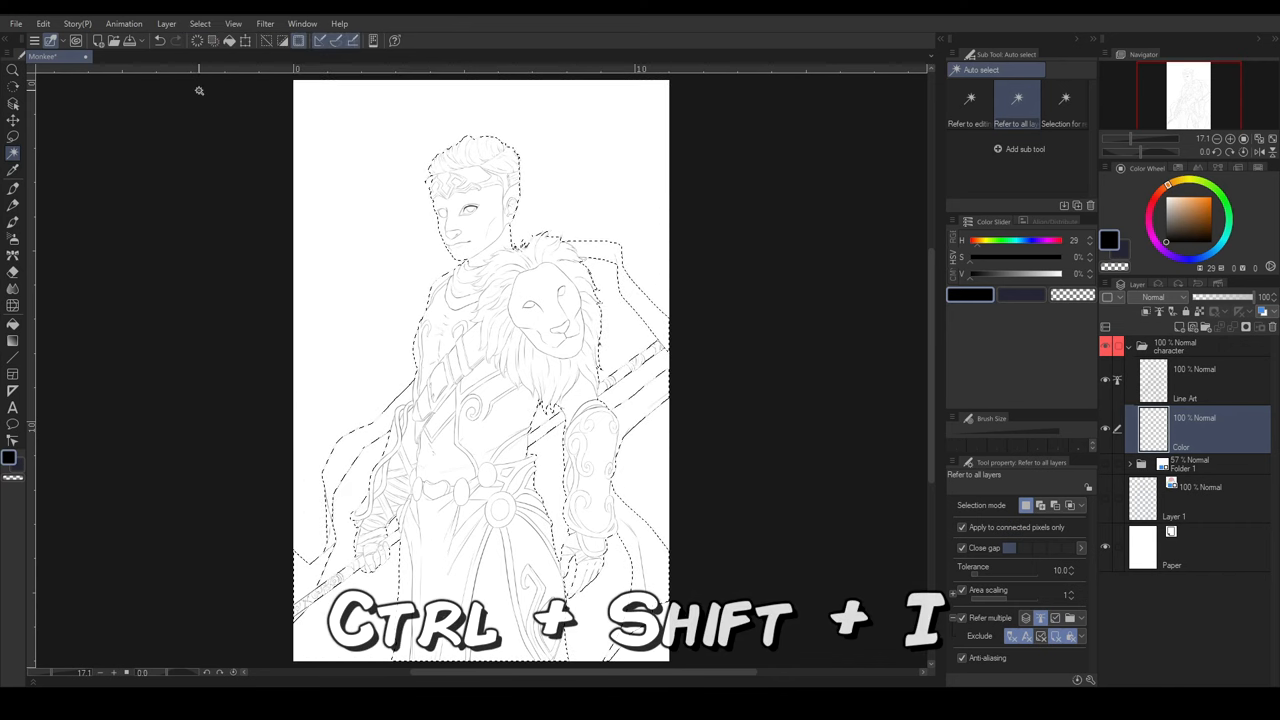
key(ctrl+shift+i)
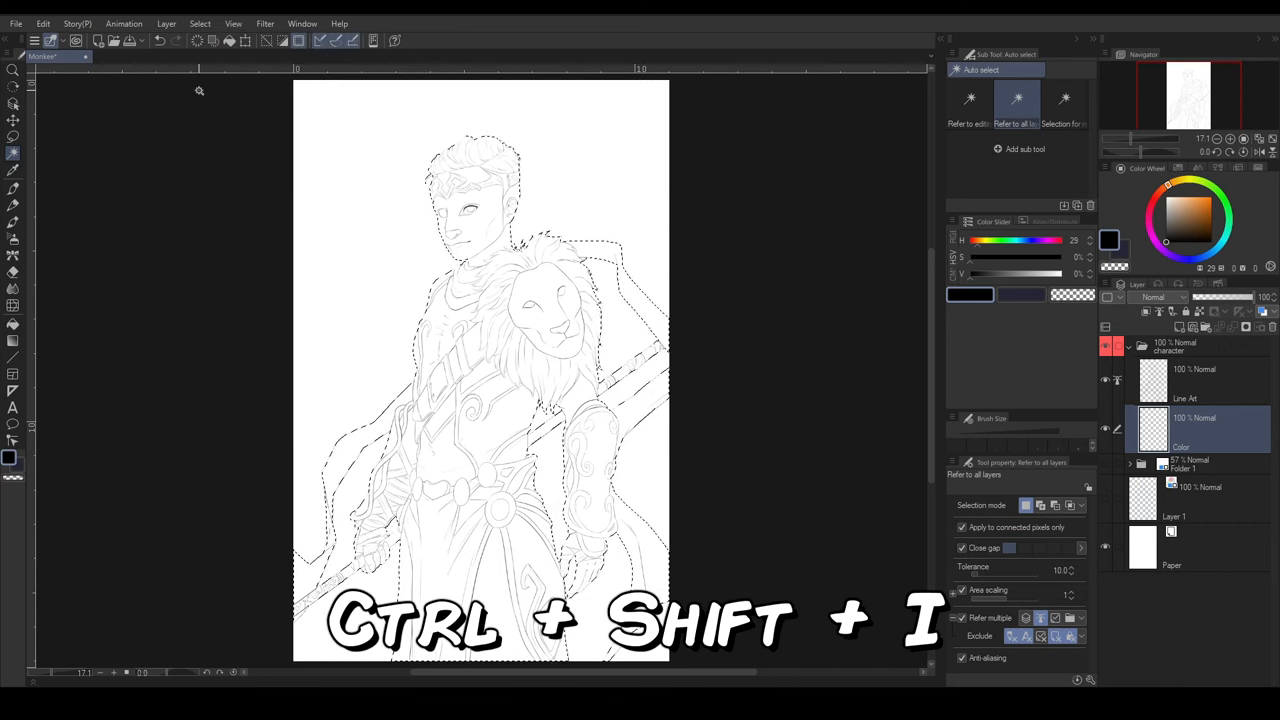
key(ctrl+shift+i)
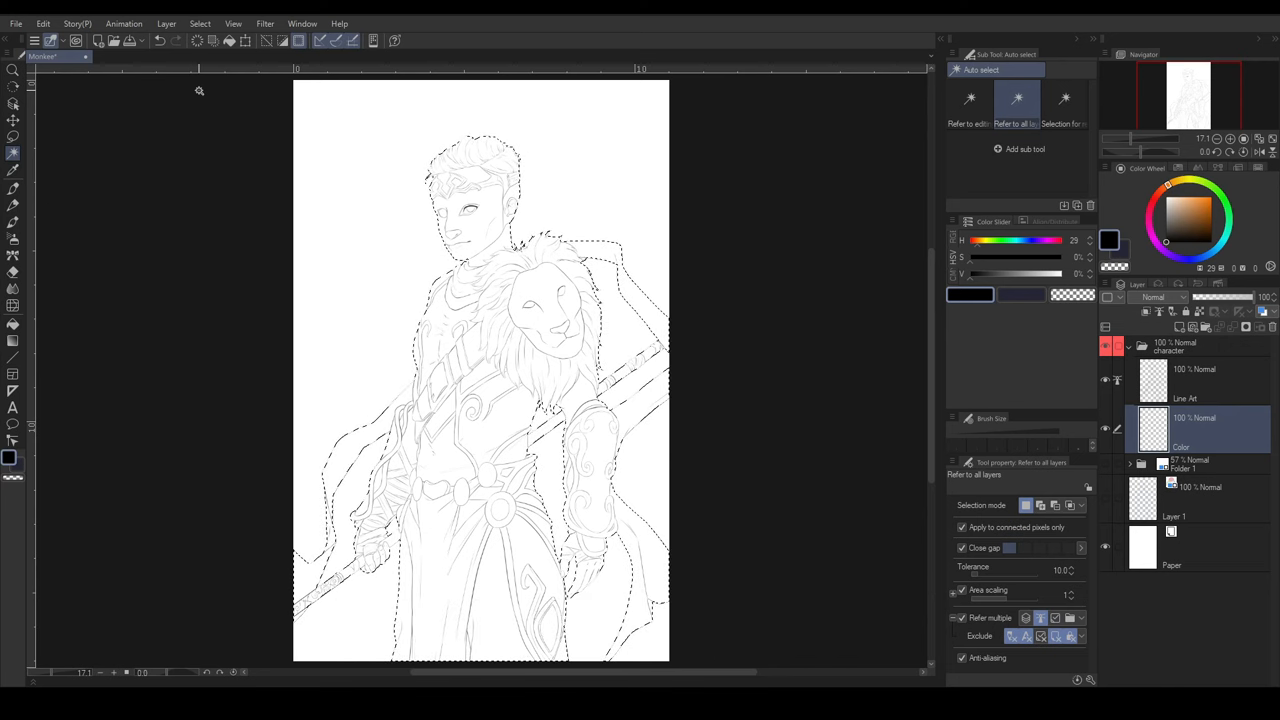
key(q)
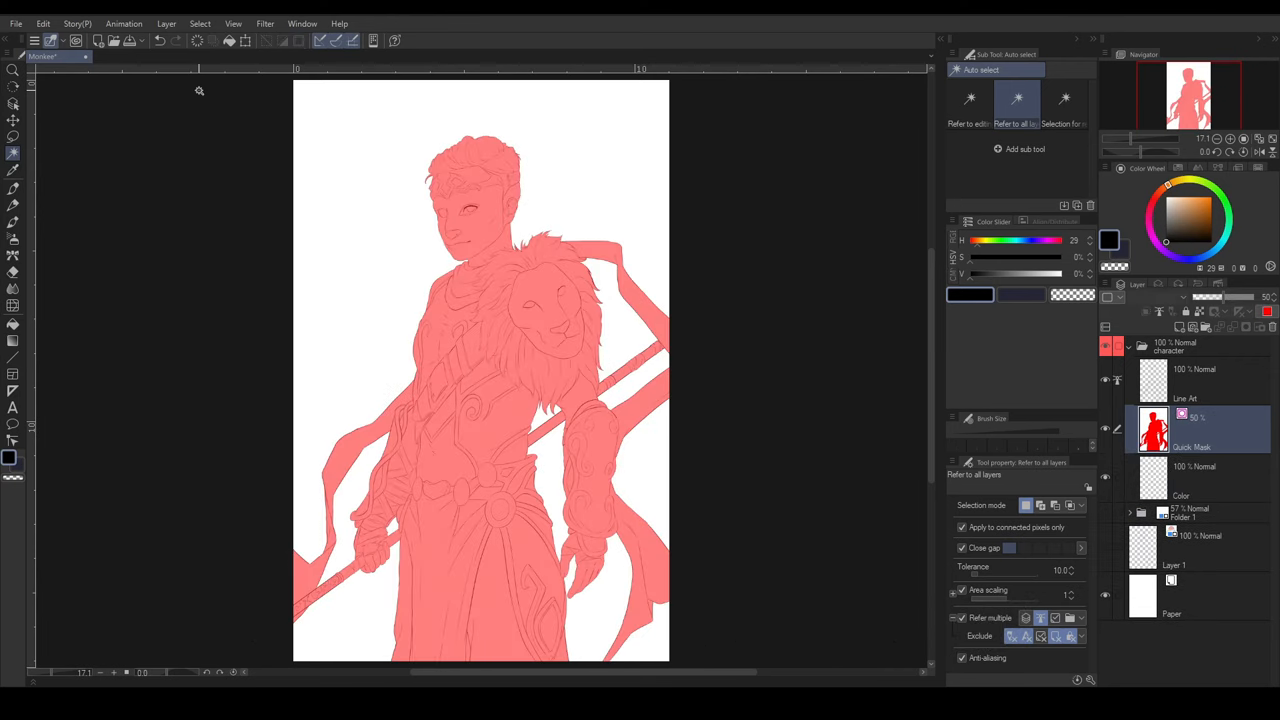
key(alt+delete)
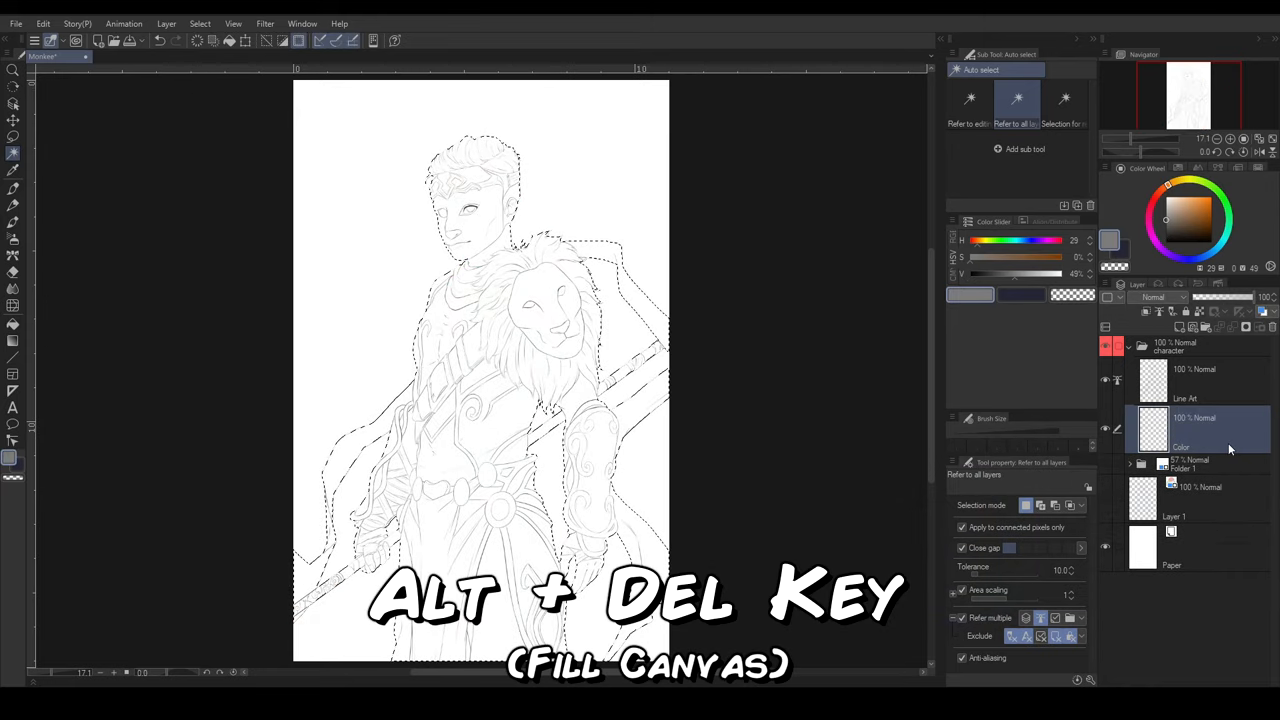
- Fill the selected silhouette with mid grey using Alt+Delete
key(alt+delete)
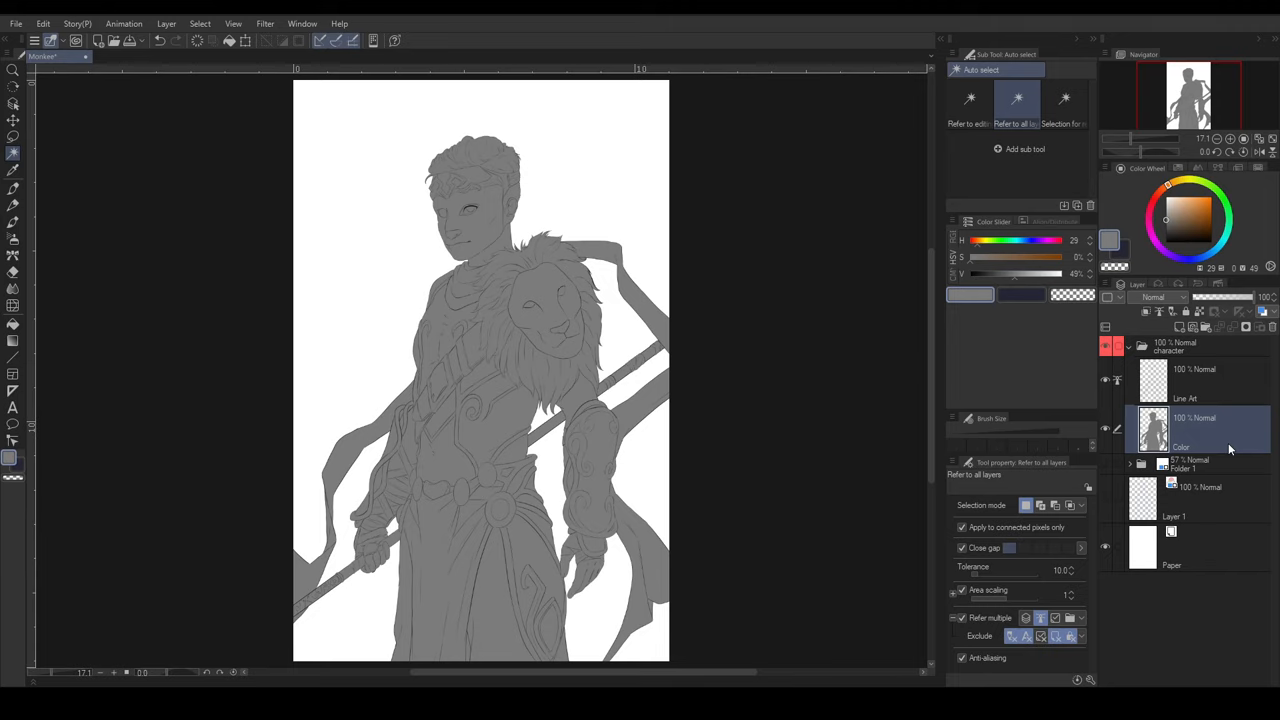
mouse_move(1230, 450)
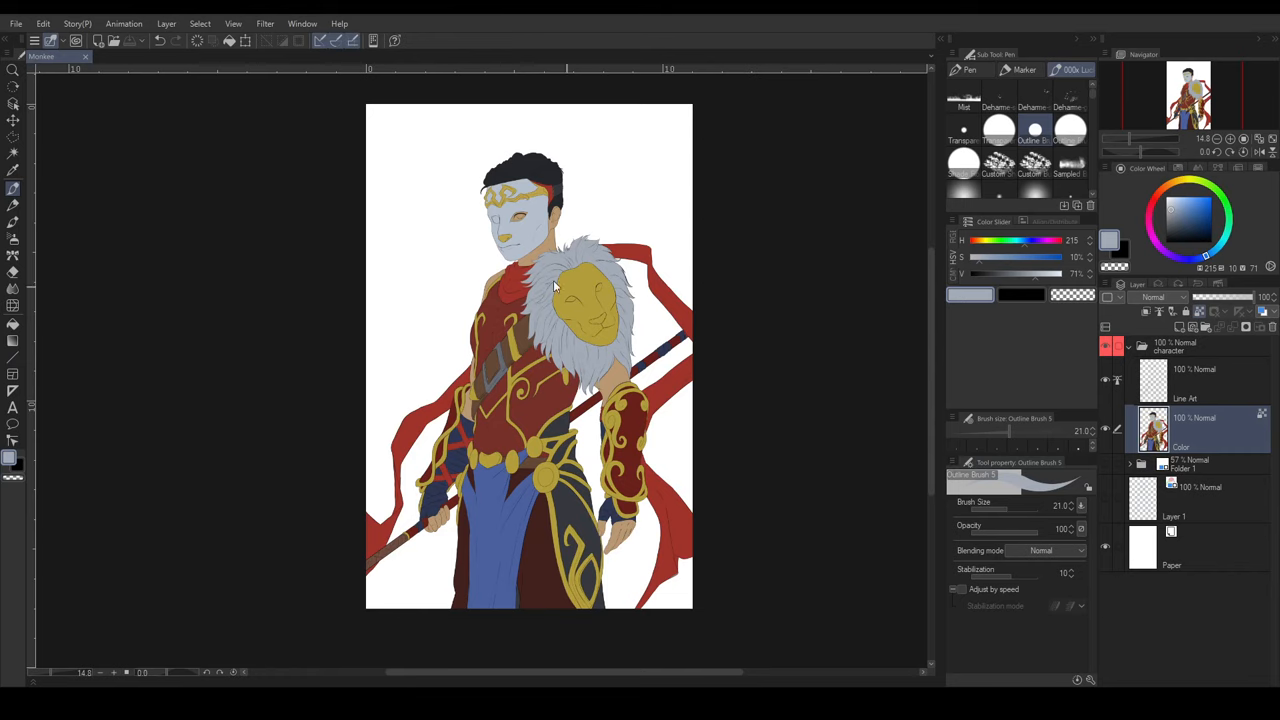
- Convert the current region to a selection layer with a blue display colour
click(200, 23)
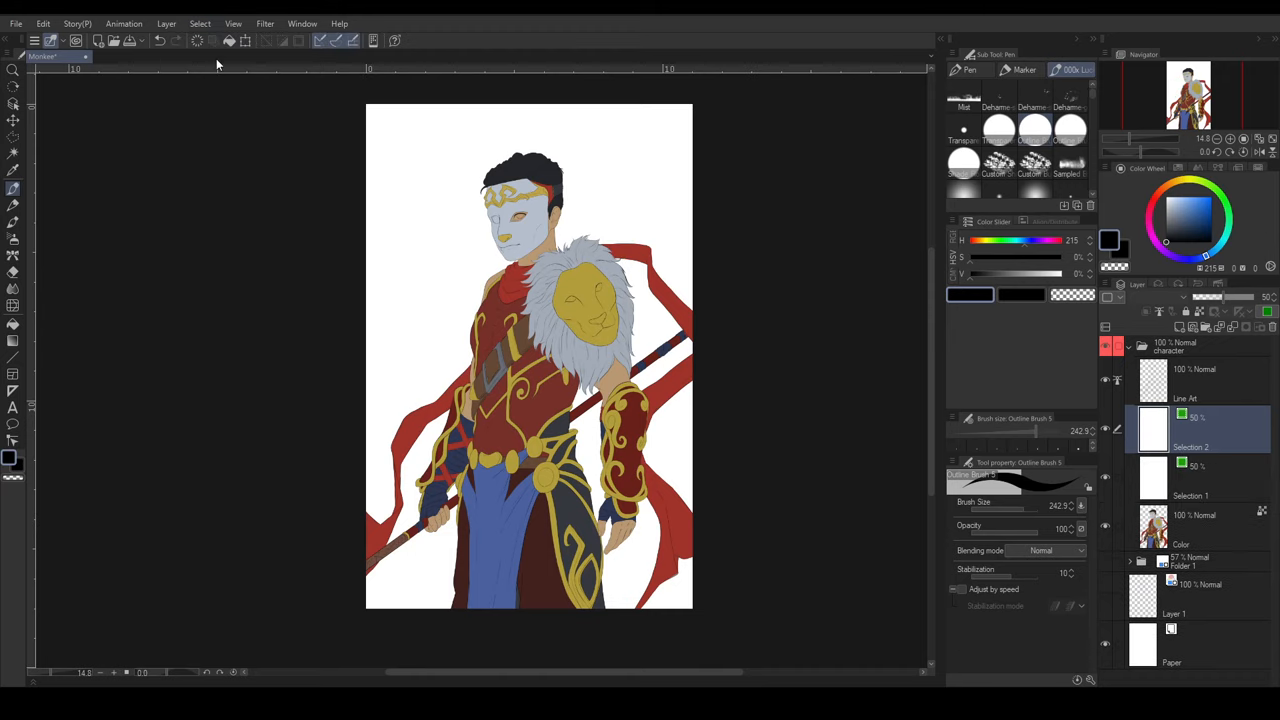
click(200, 23)
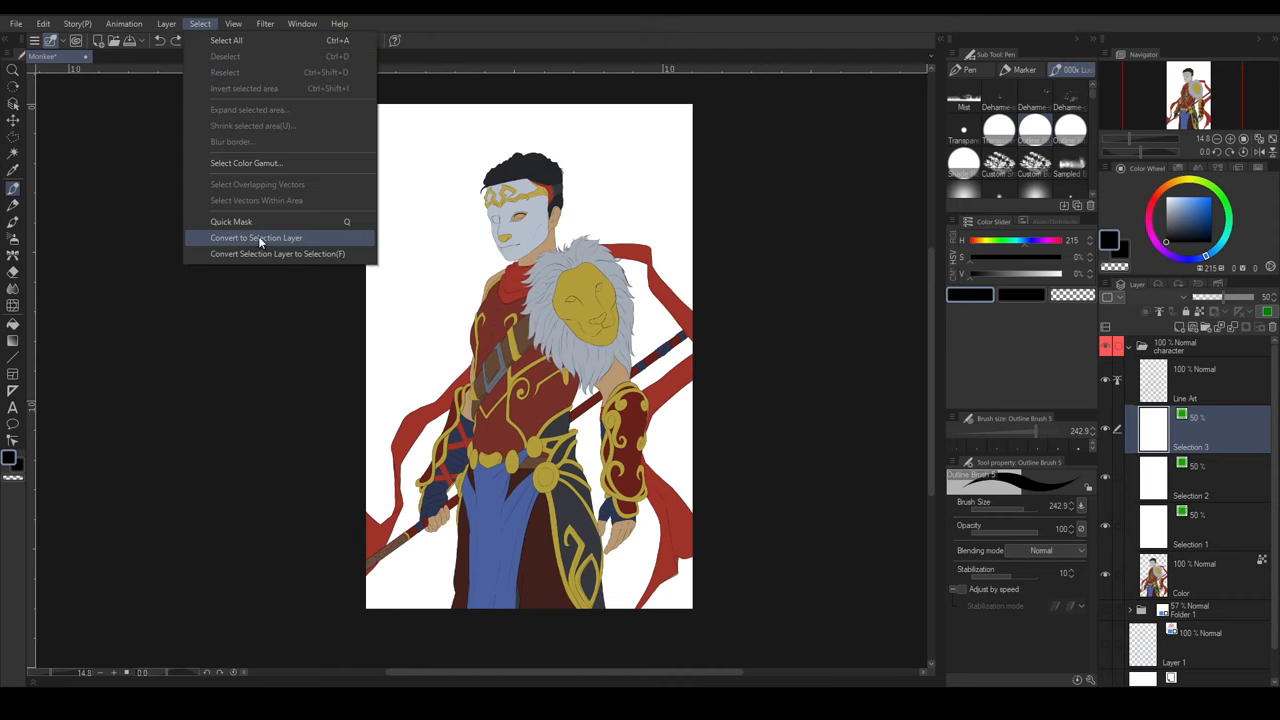
click(256, 237)
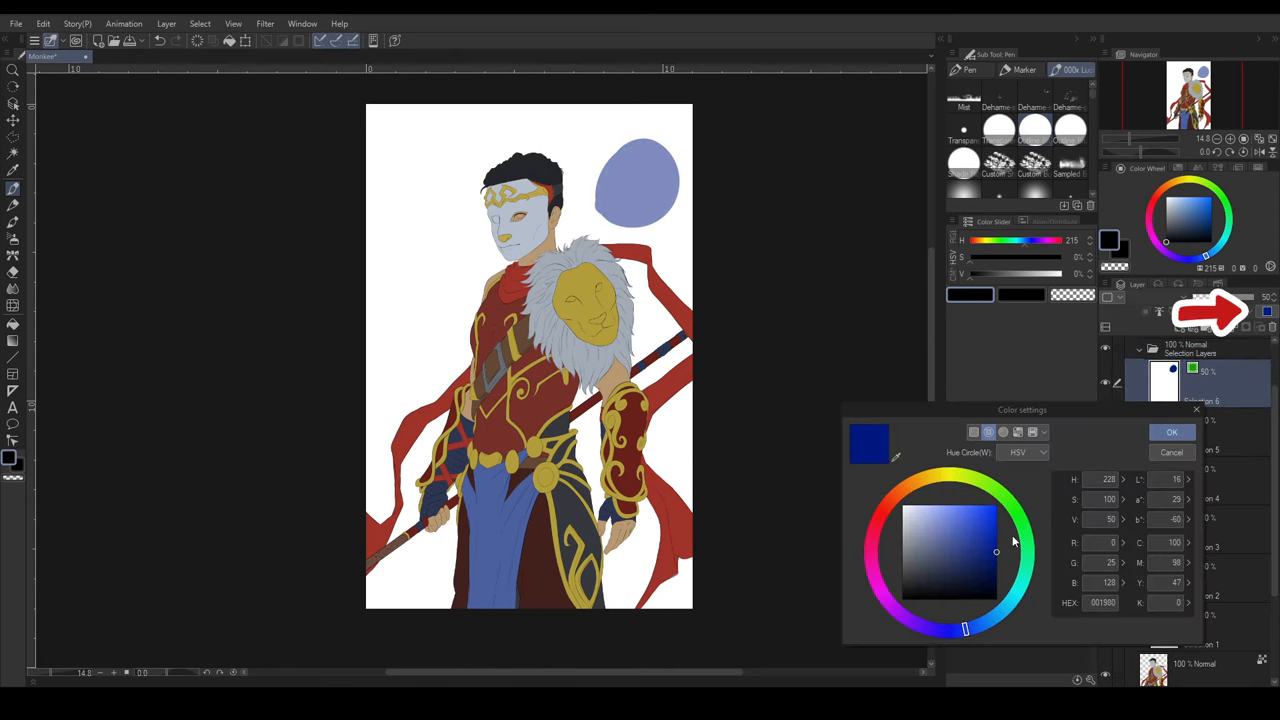
click(1172, 432)
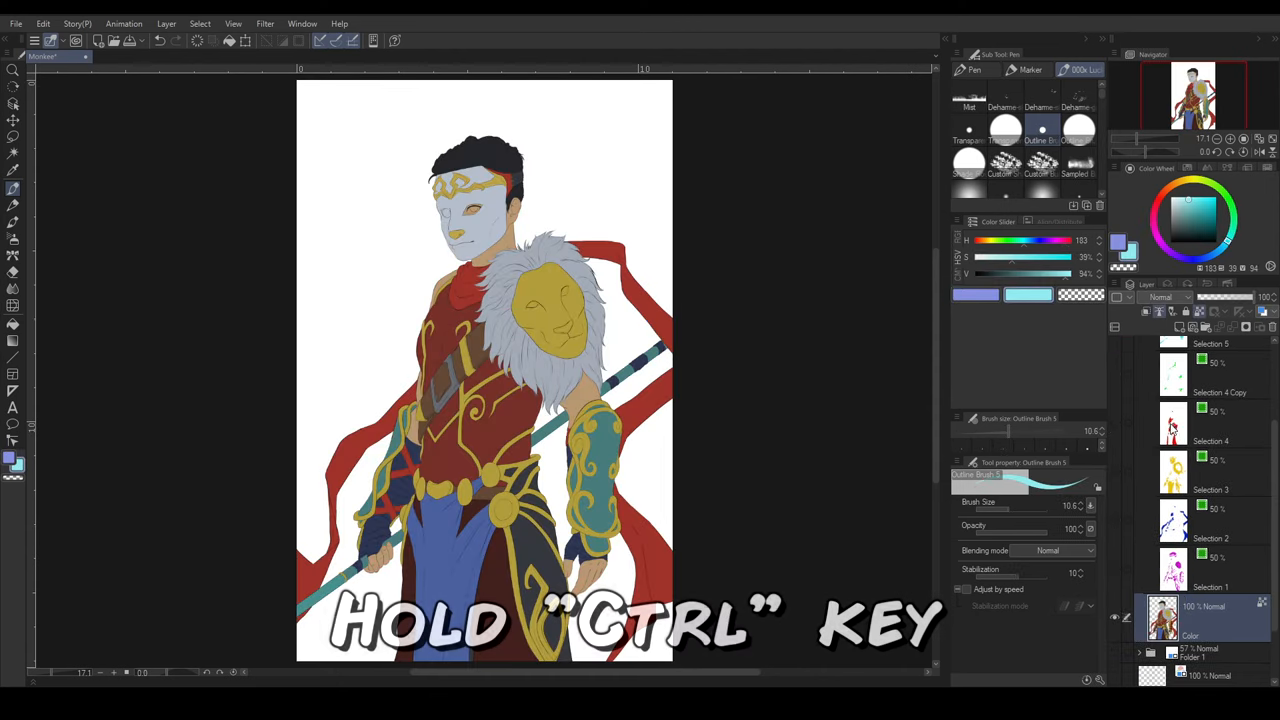
- Load a saved selection layer's region and switch to the Lasso tool to refine it
click(1172, 425)
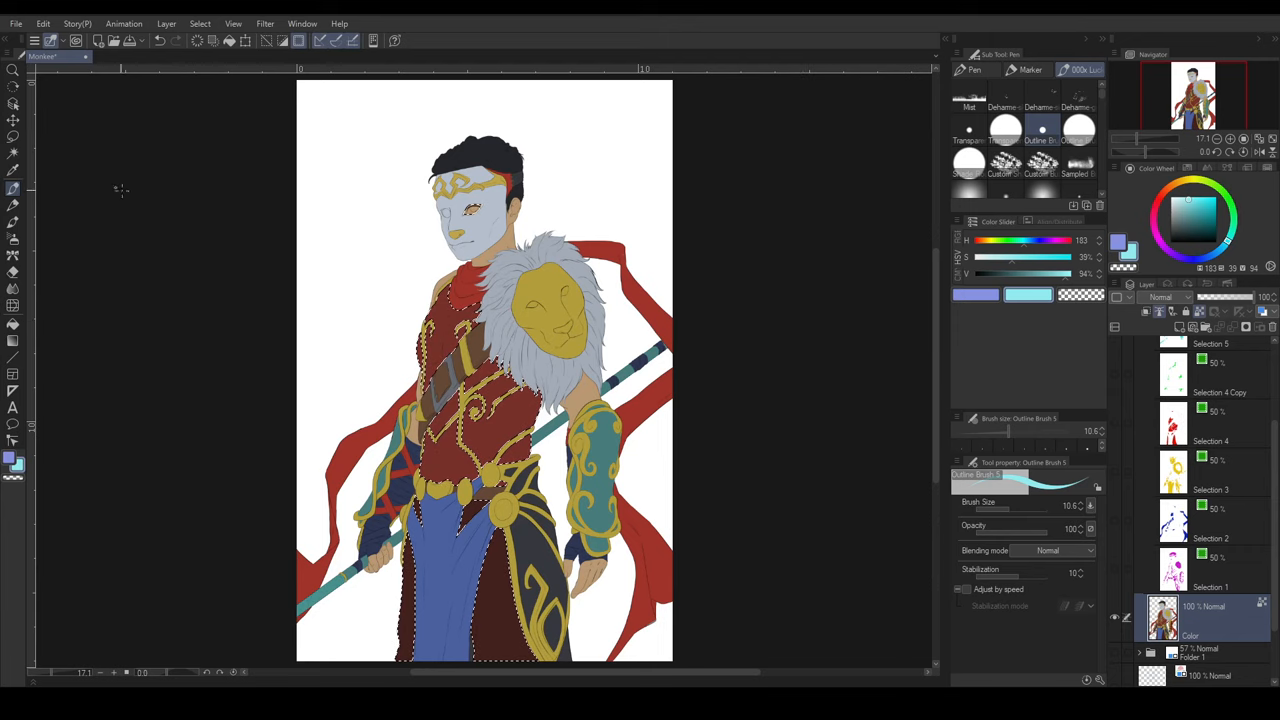
click(13, 137)
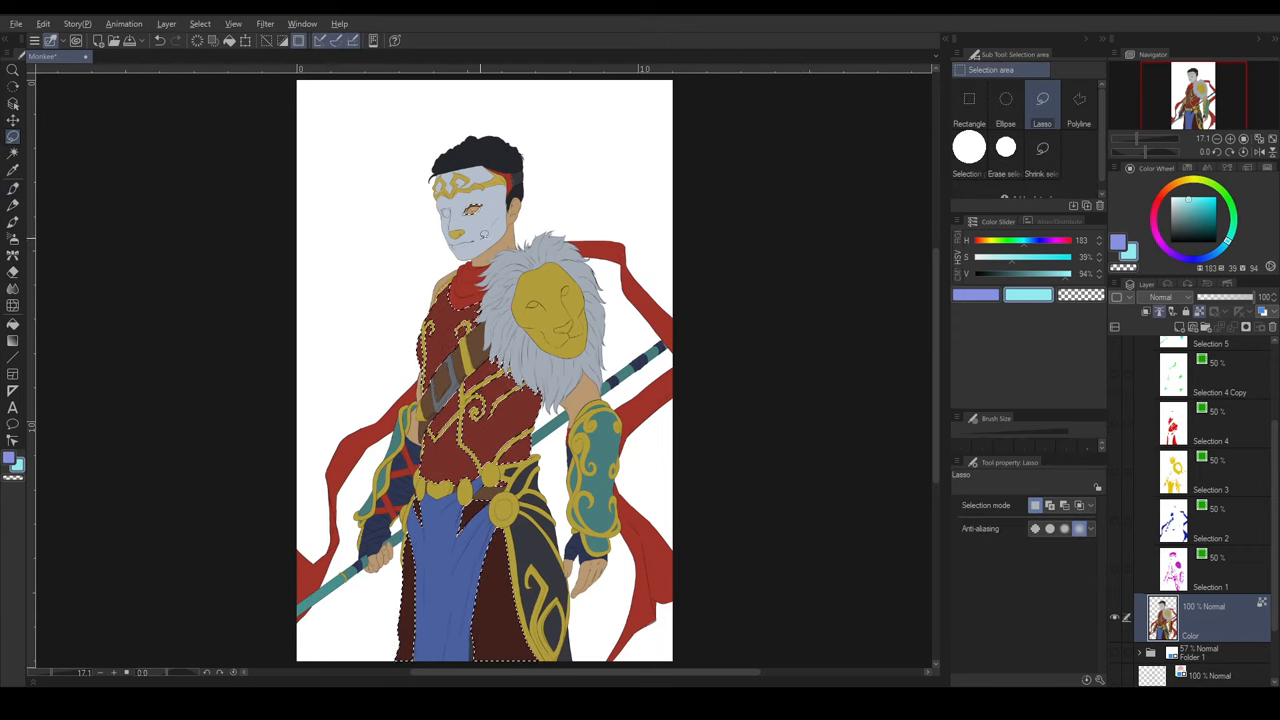
key(alt)
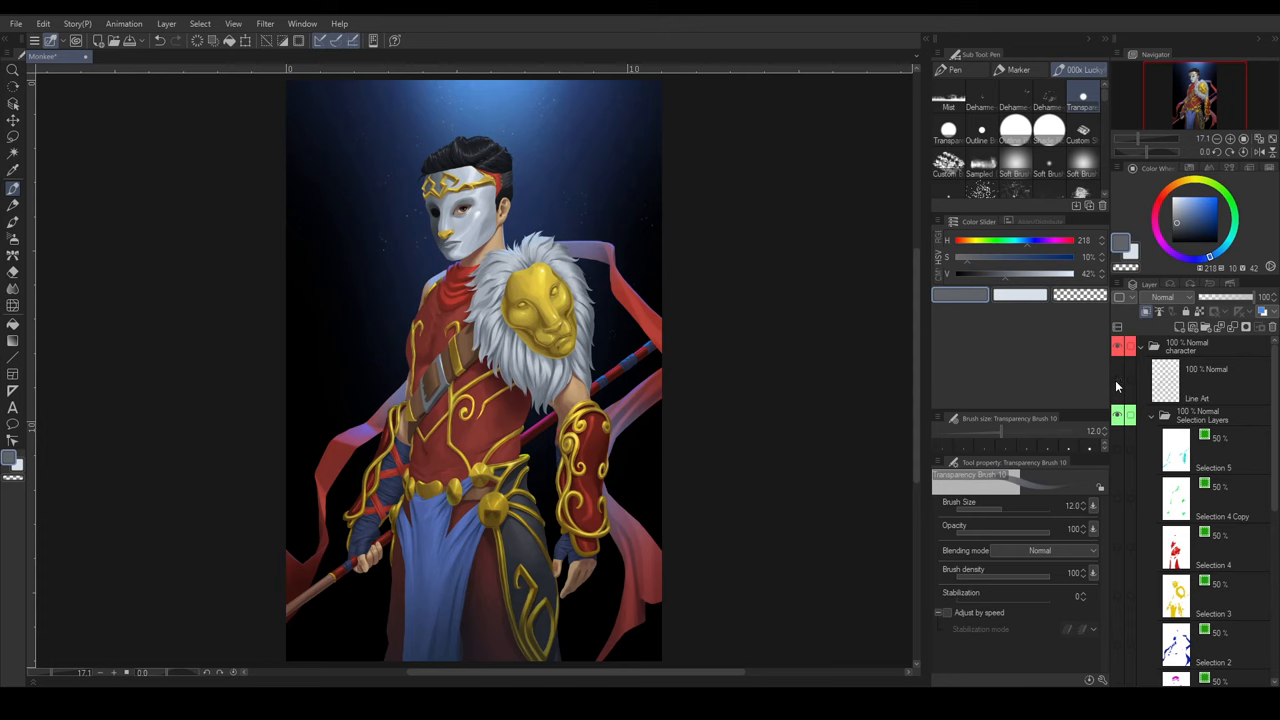
- Zoom in on the shoulder and pick a darker shading colour
scroll(down, 3)
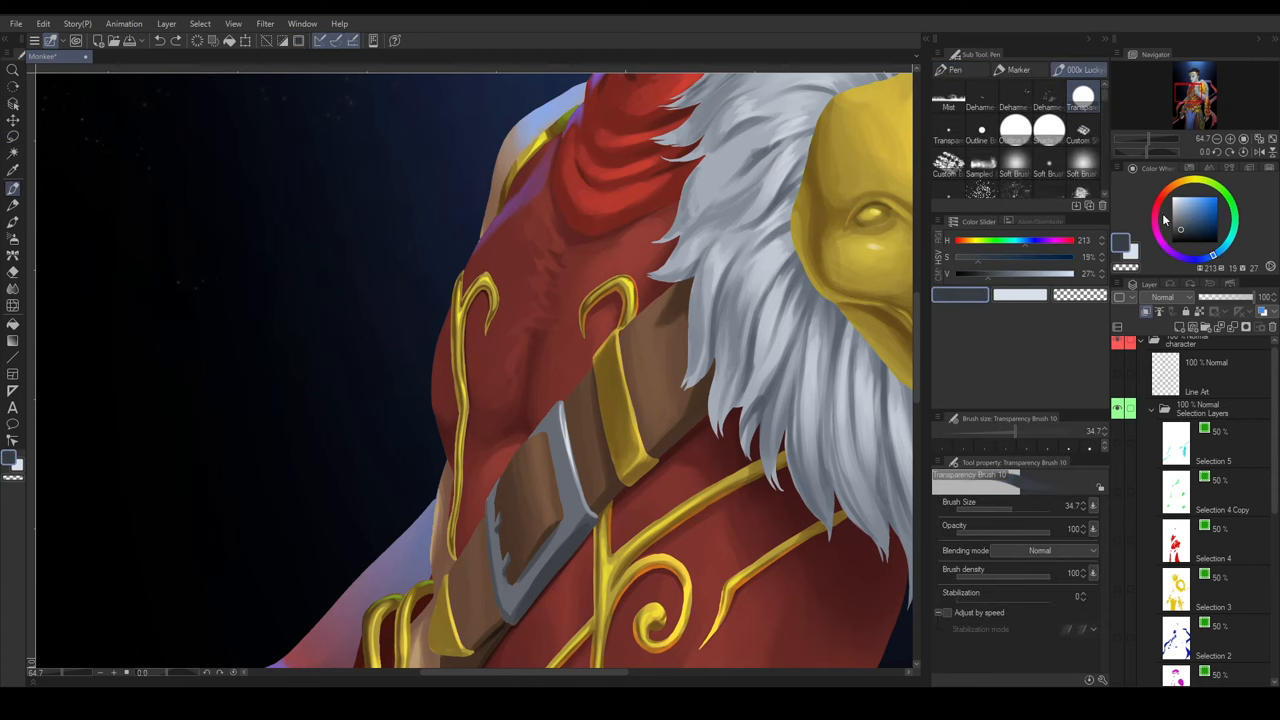
click(13, 137)
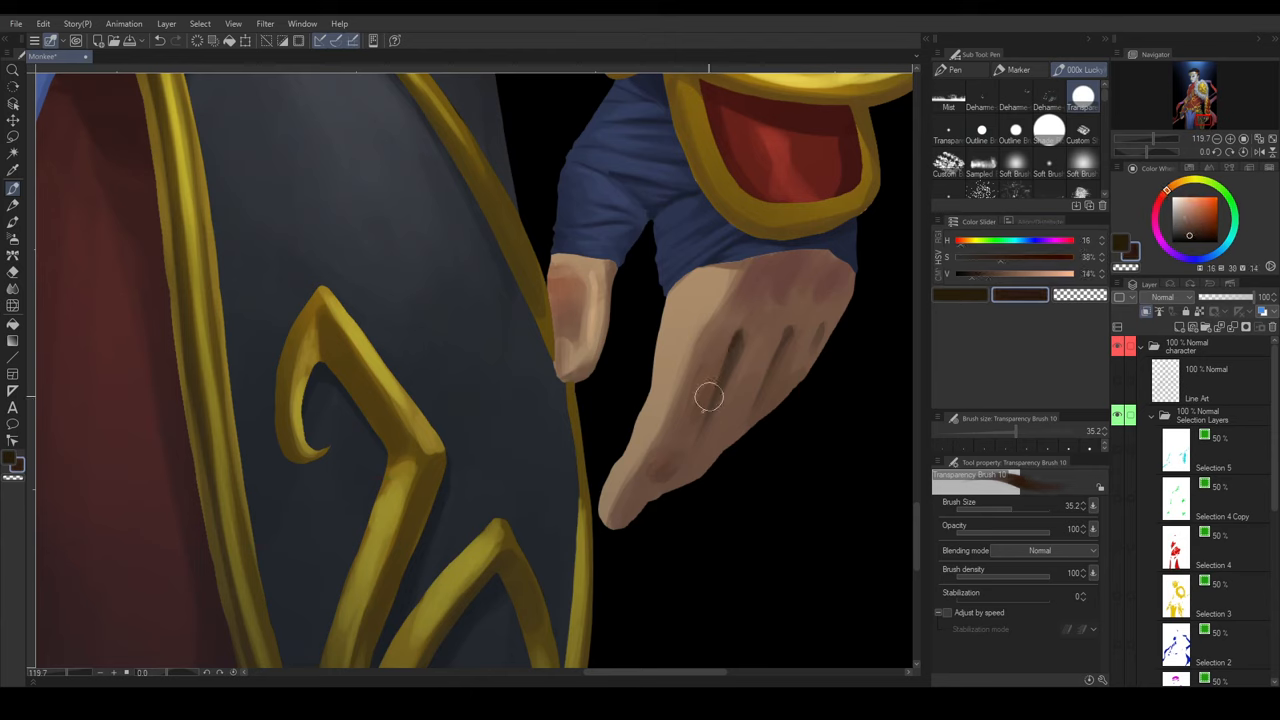
- Paint a shadow between the hand's fingers with the Transparency Brush
drag(708, 397, 670, 492)
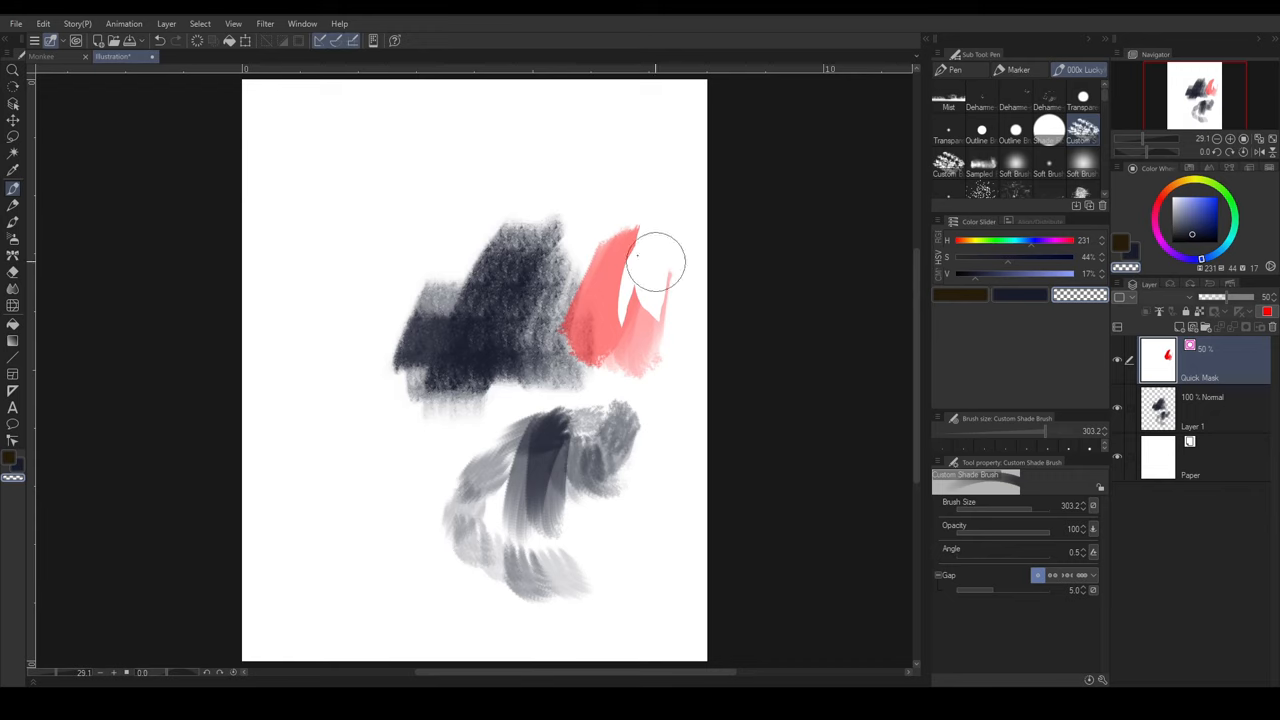
- Extend the painted quick mask area beside the dark test strokes
drag(655, 260, 615, 270)
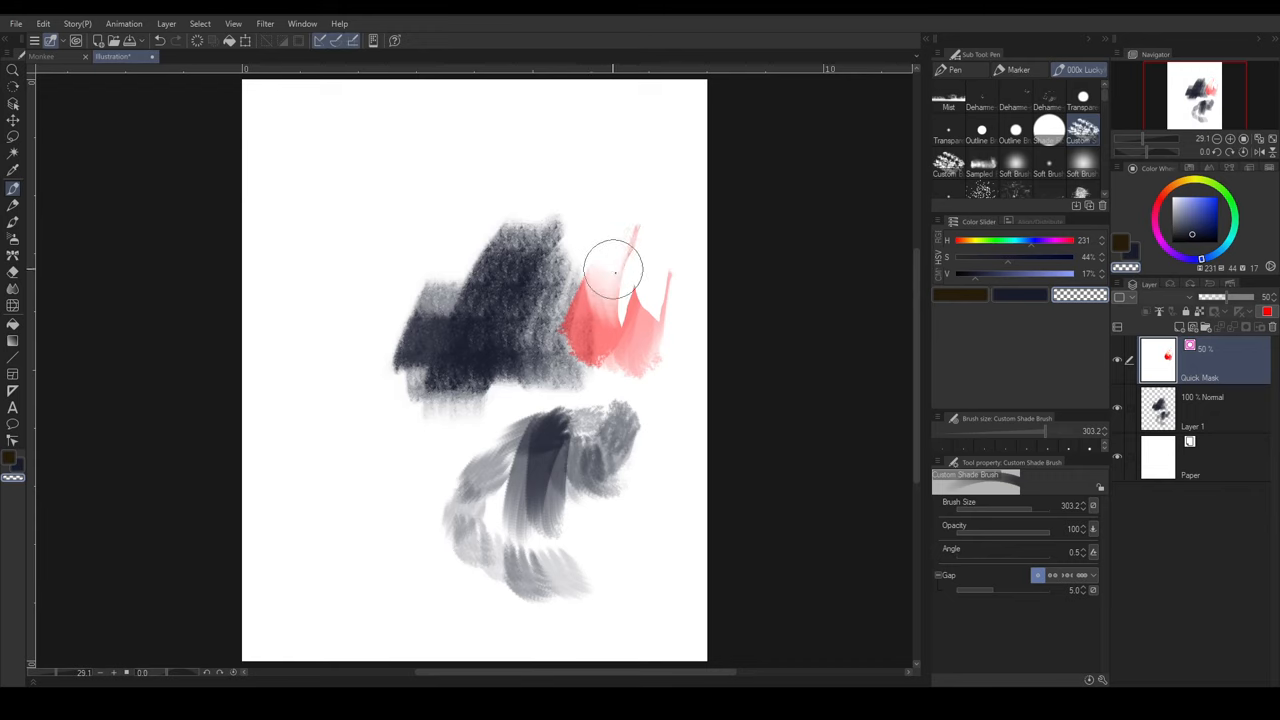